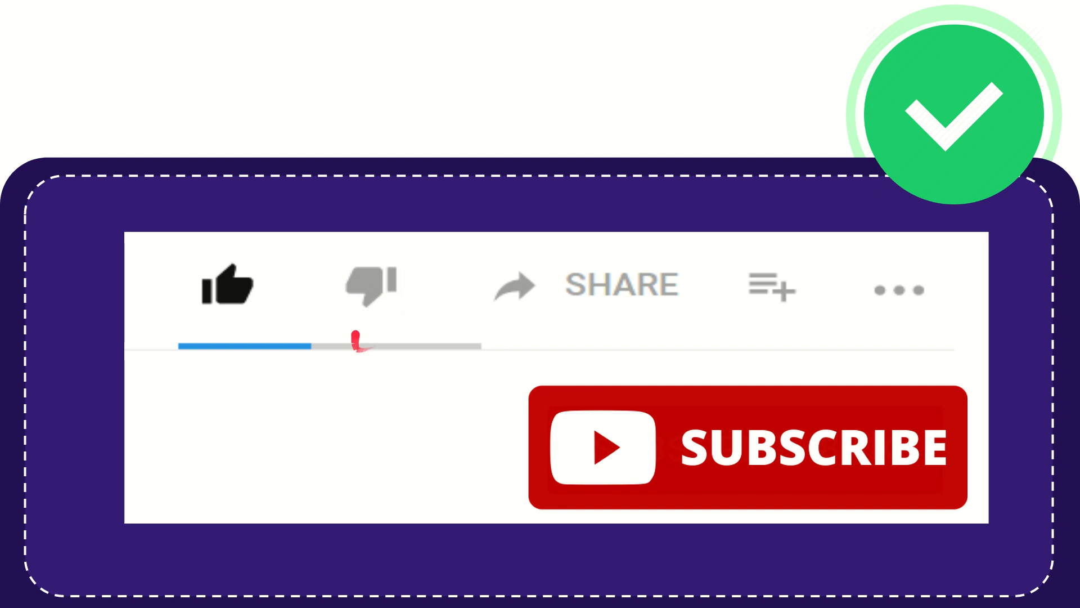
click(371, 283)
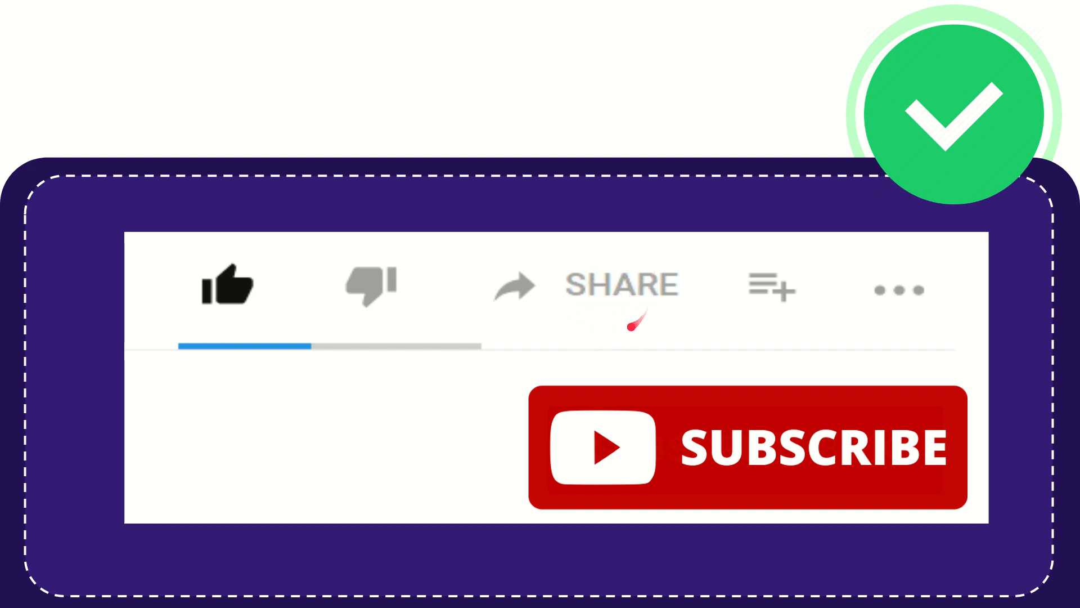
mouse_move(627, 328)
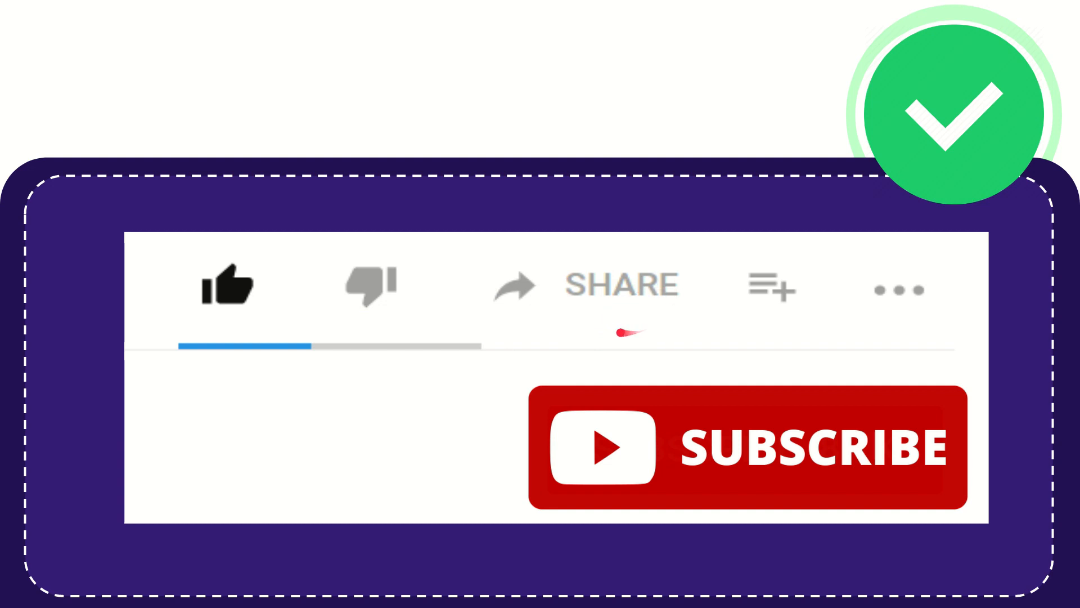